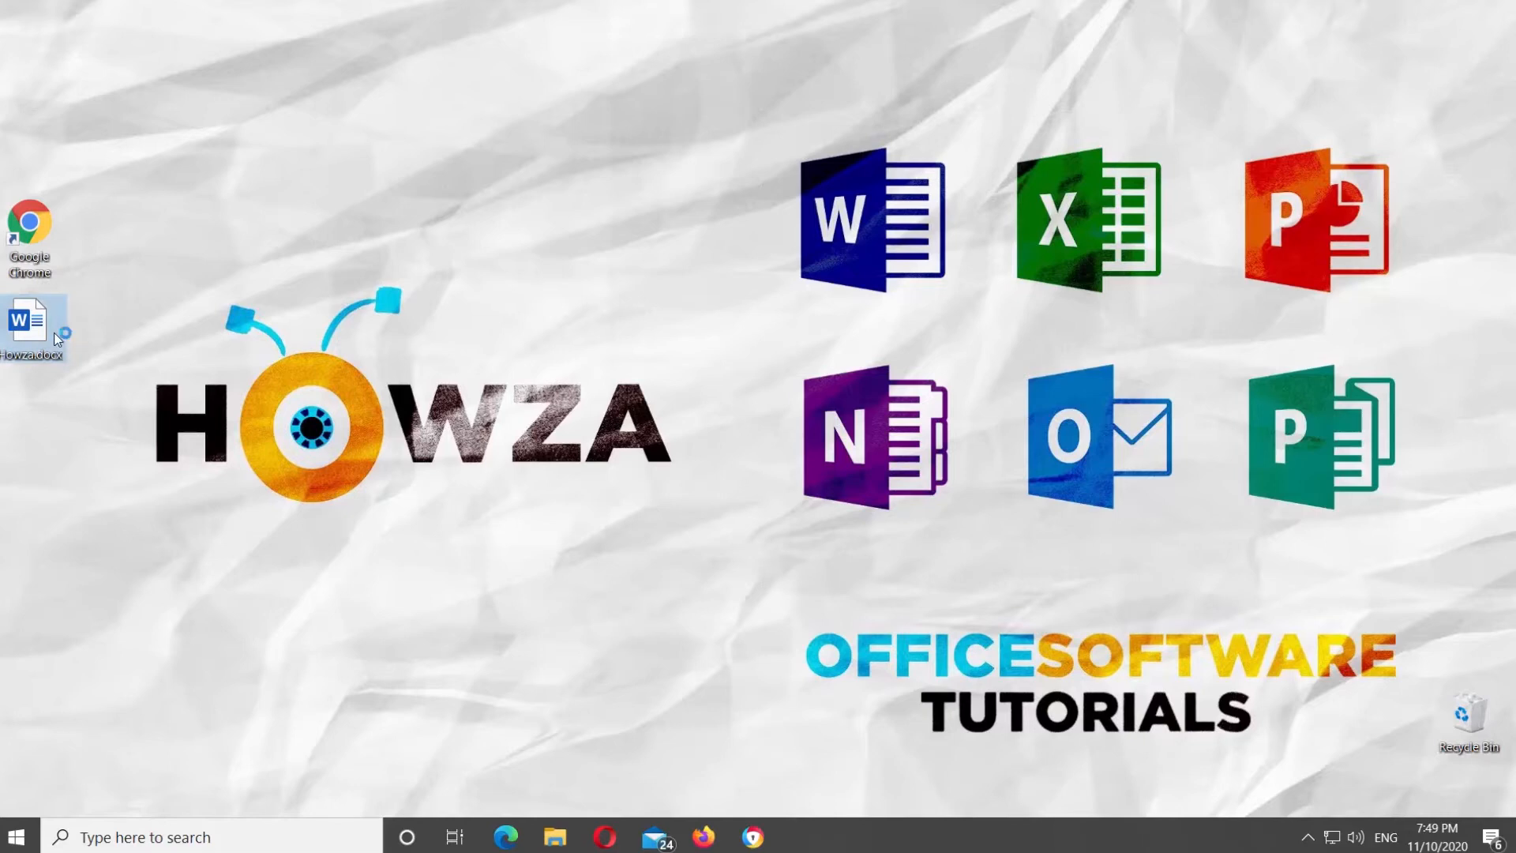
Open Howza.docx from the desktop and go to the File backstage area.
{"action": "double_click", "coordinate": [31, 319]}
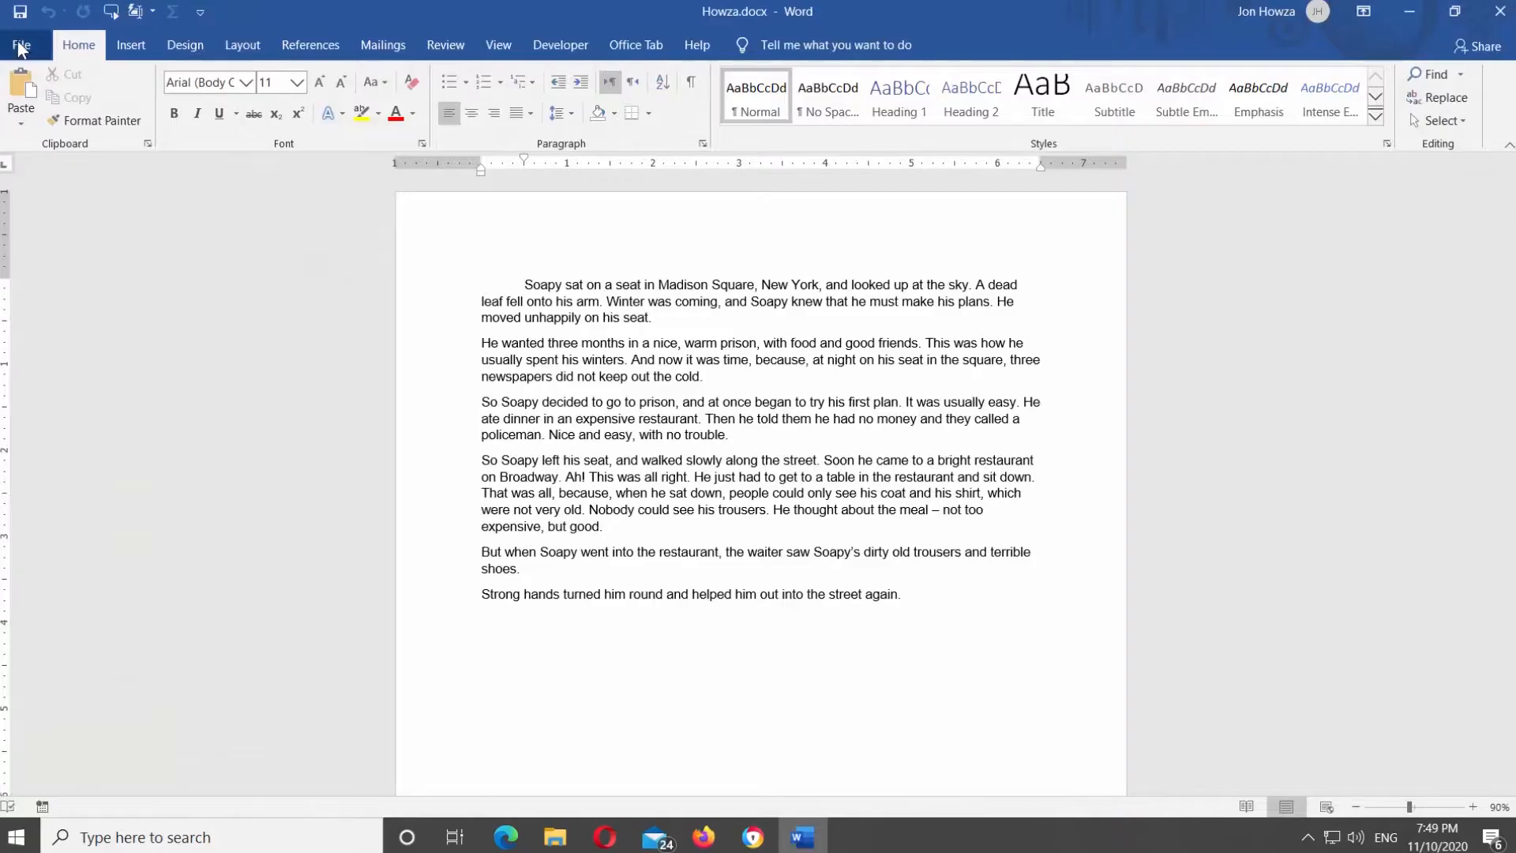
{"action": "left_click", "coordinate": [27, 44]}
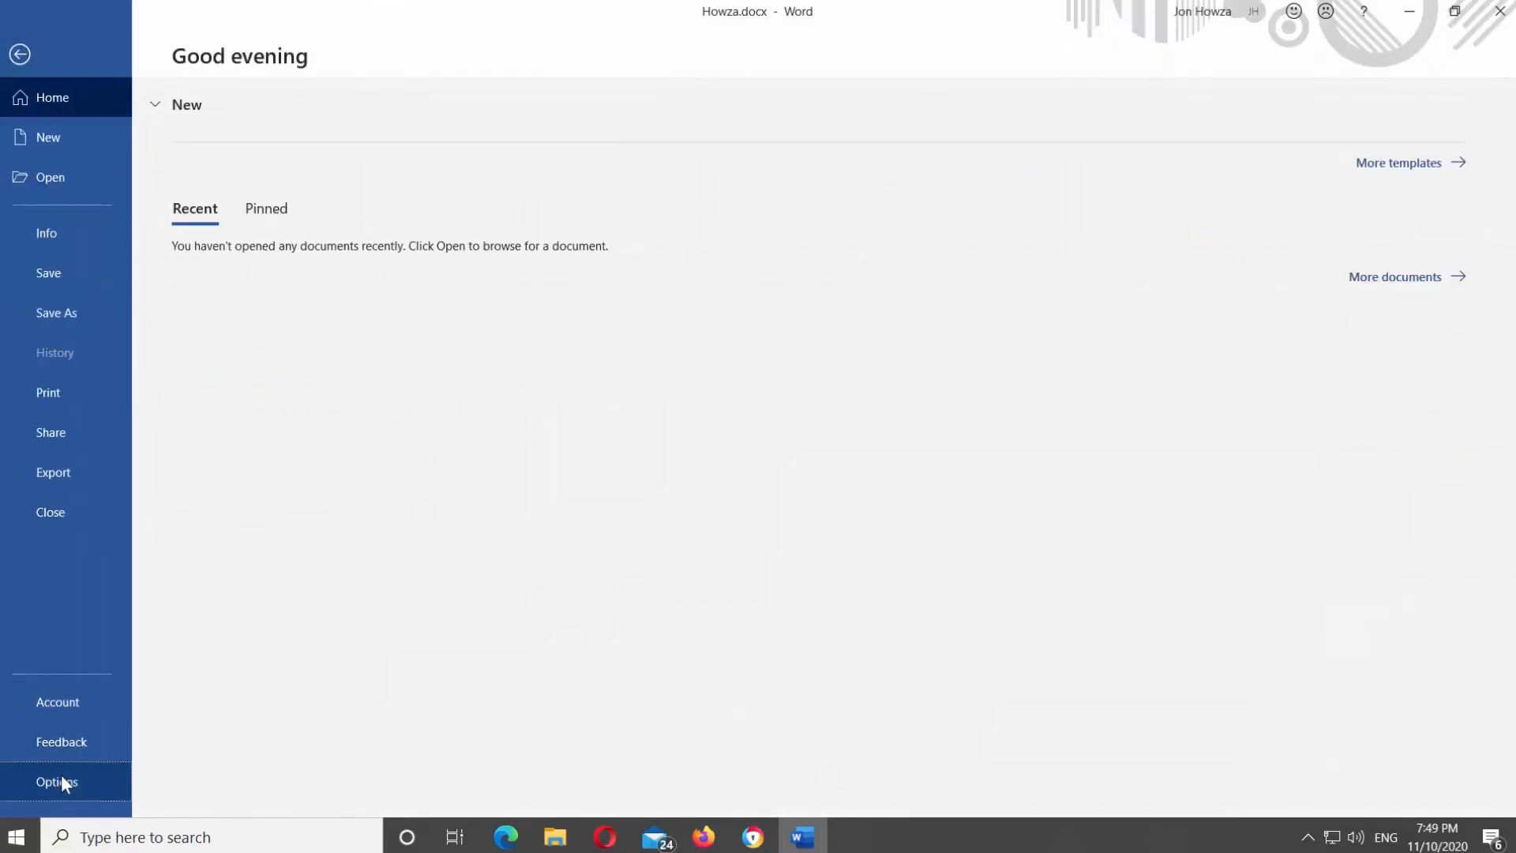
Turn on 'Show readability statistics' in the Proofing options and confirm with OK.
{"action": "left_click", "coordinate": [56, 782]}
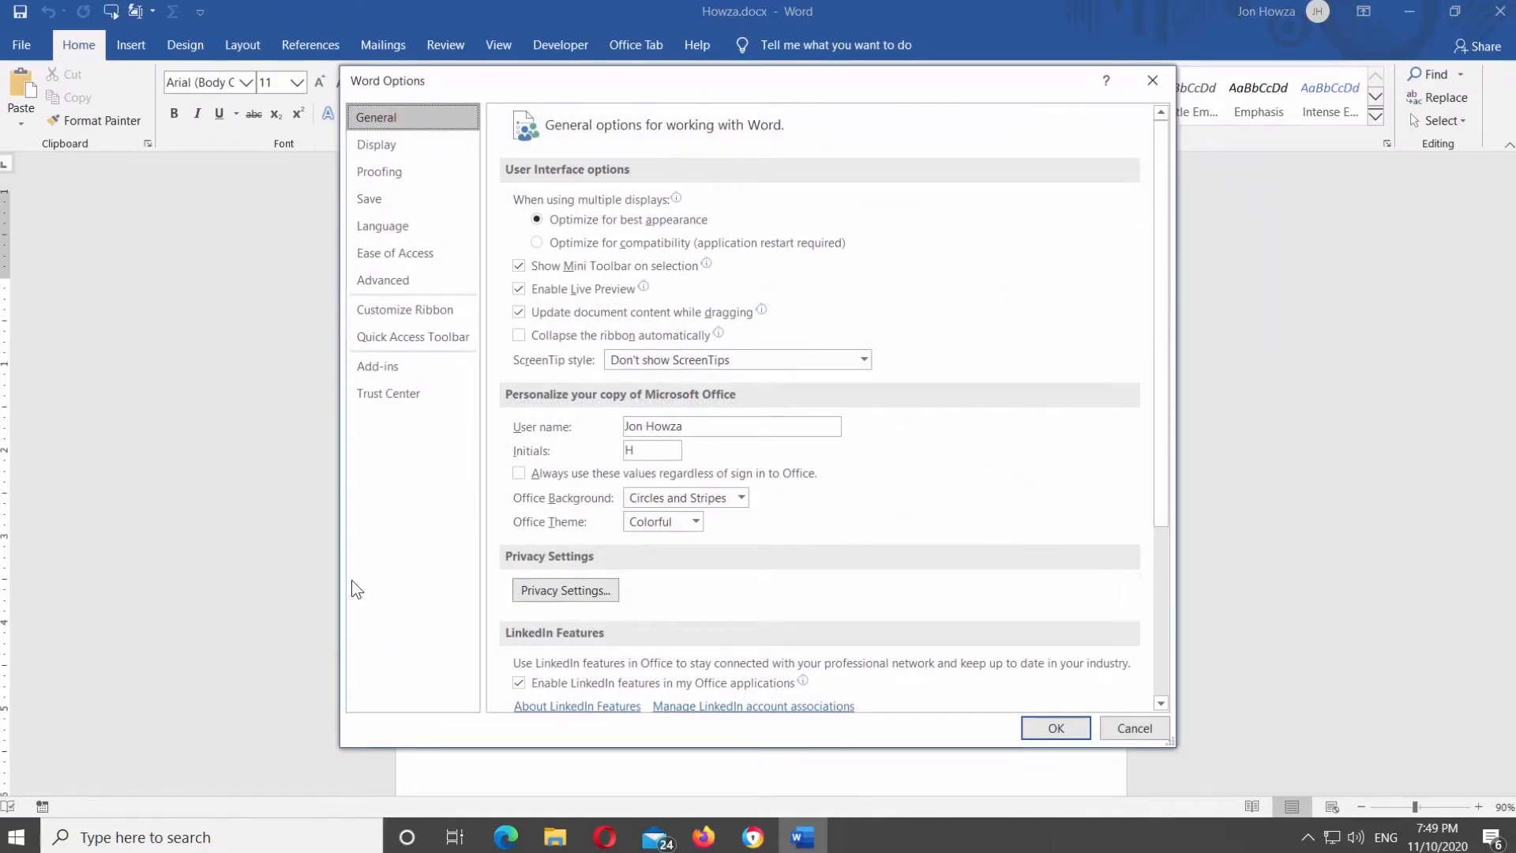
{"action": "left_click", "coordinate": [379, 171]}
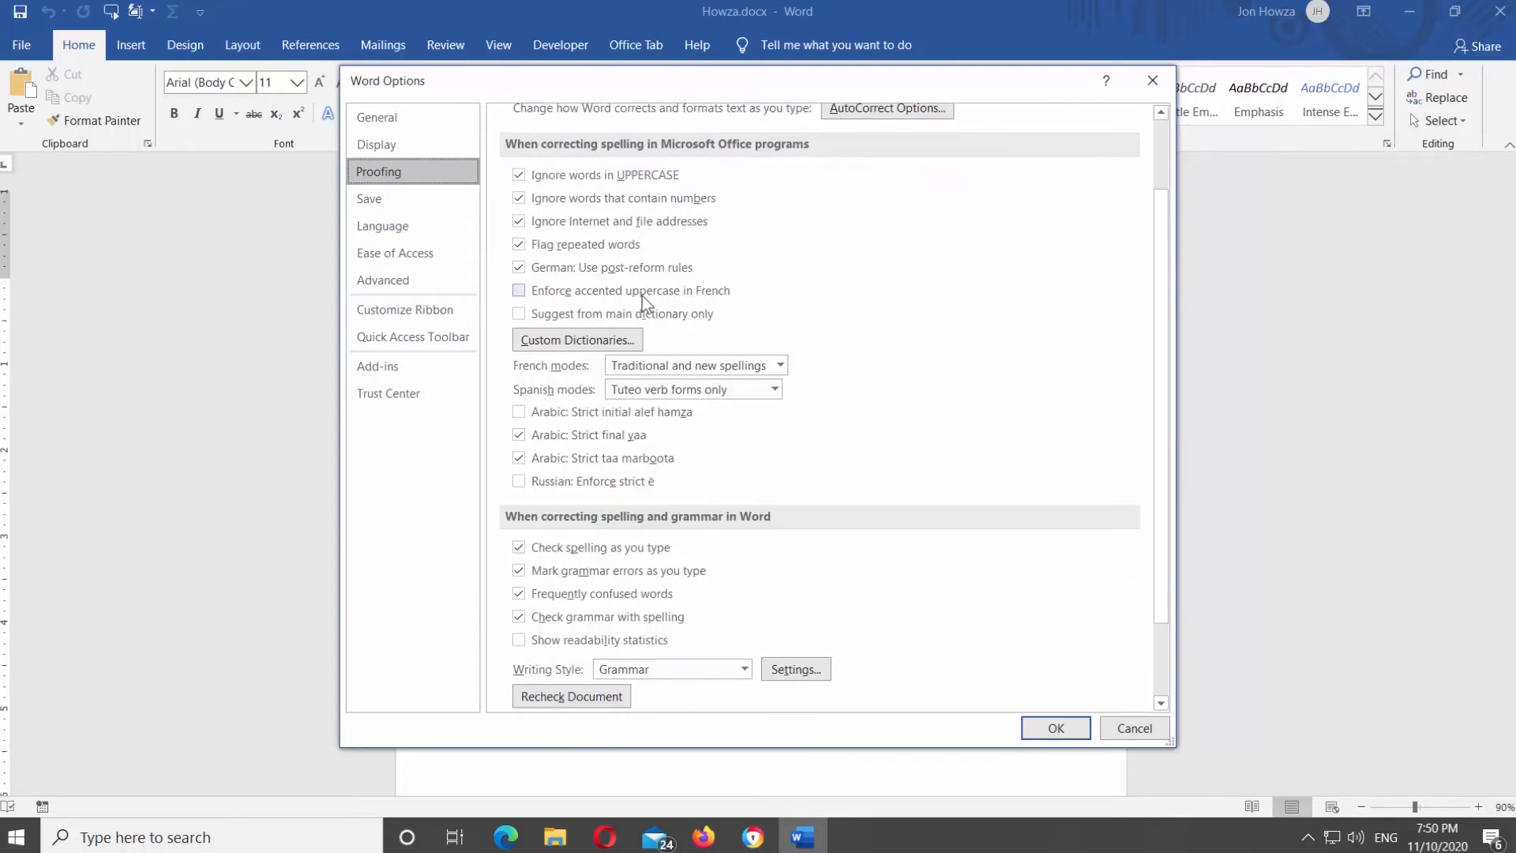
{"action": "scroll", "scroll_direction": "down", "scroll_amount": 3}
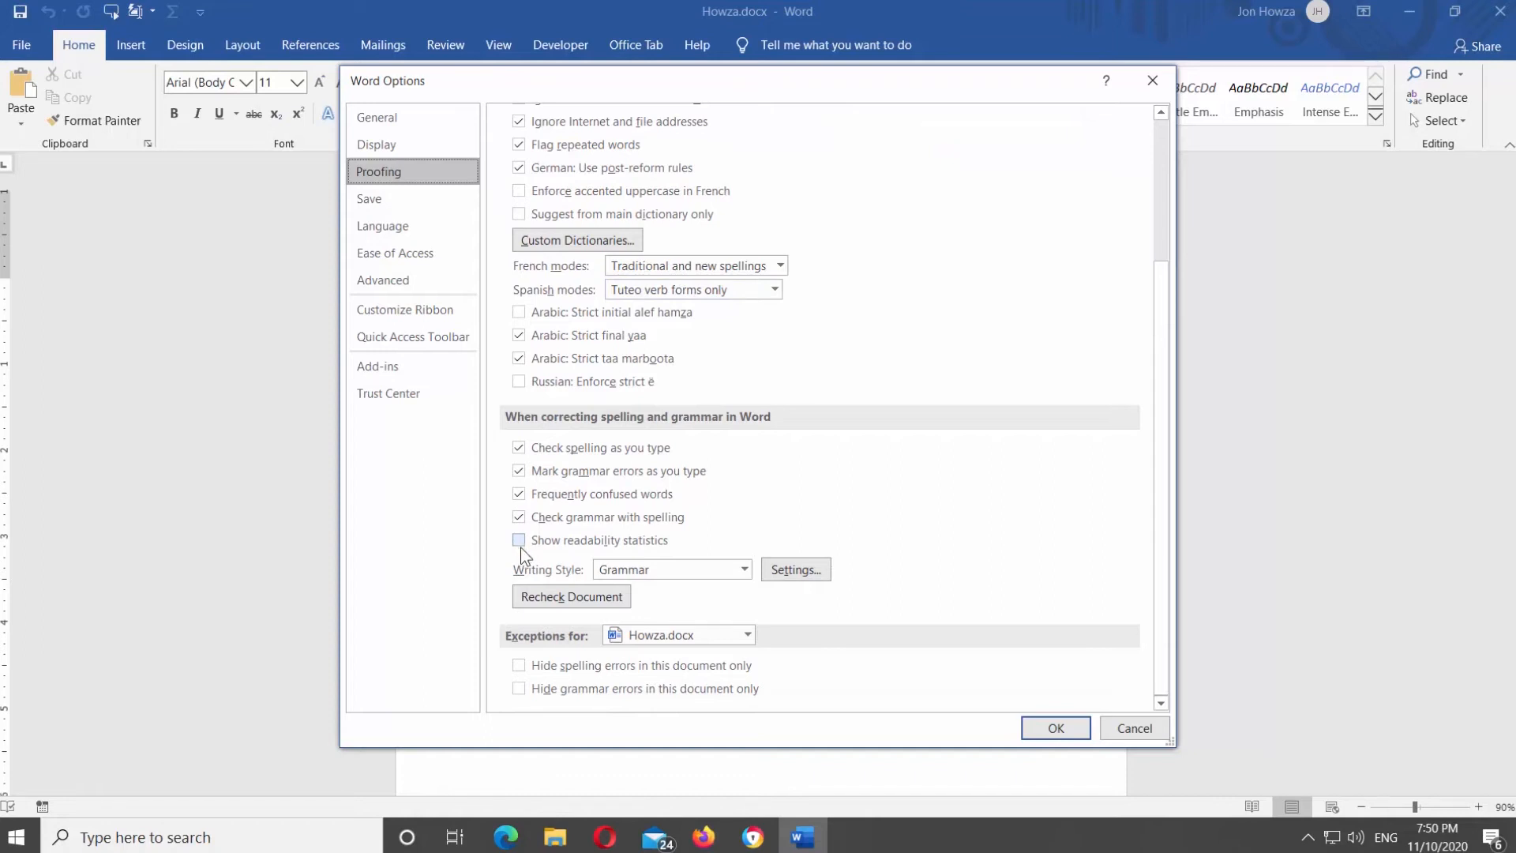
{"action": "left_click", "coordinate": [519, 540]}
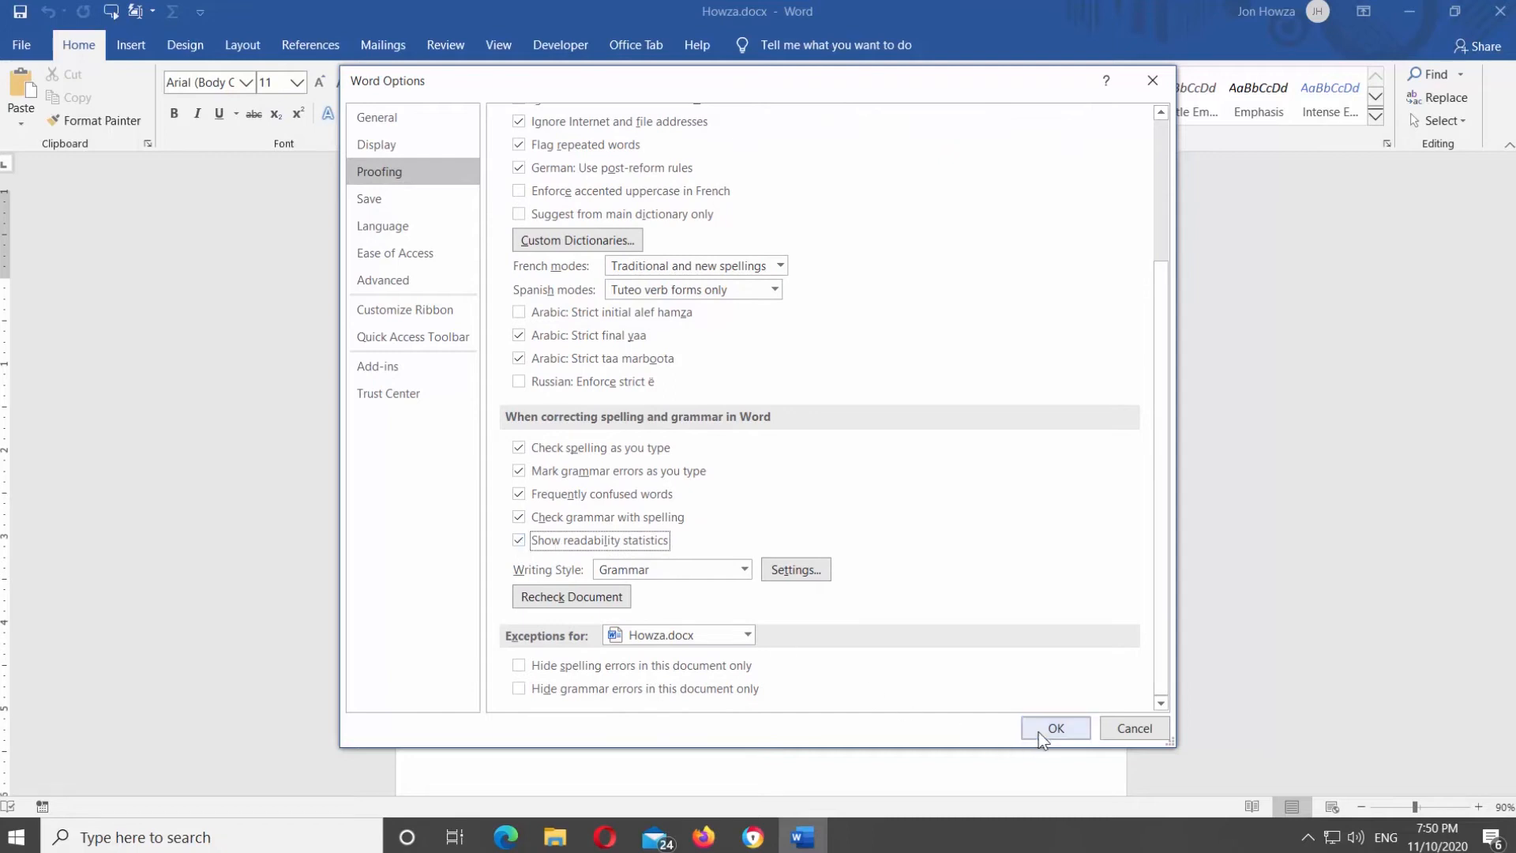
{"action": "left_click", "coordinate": [1055, 728]}
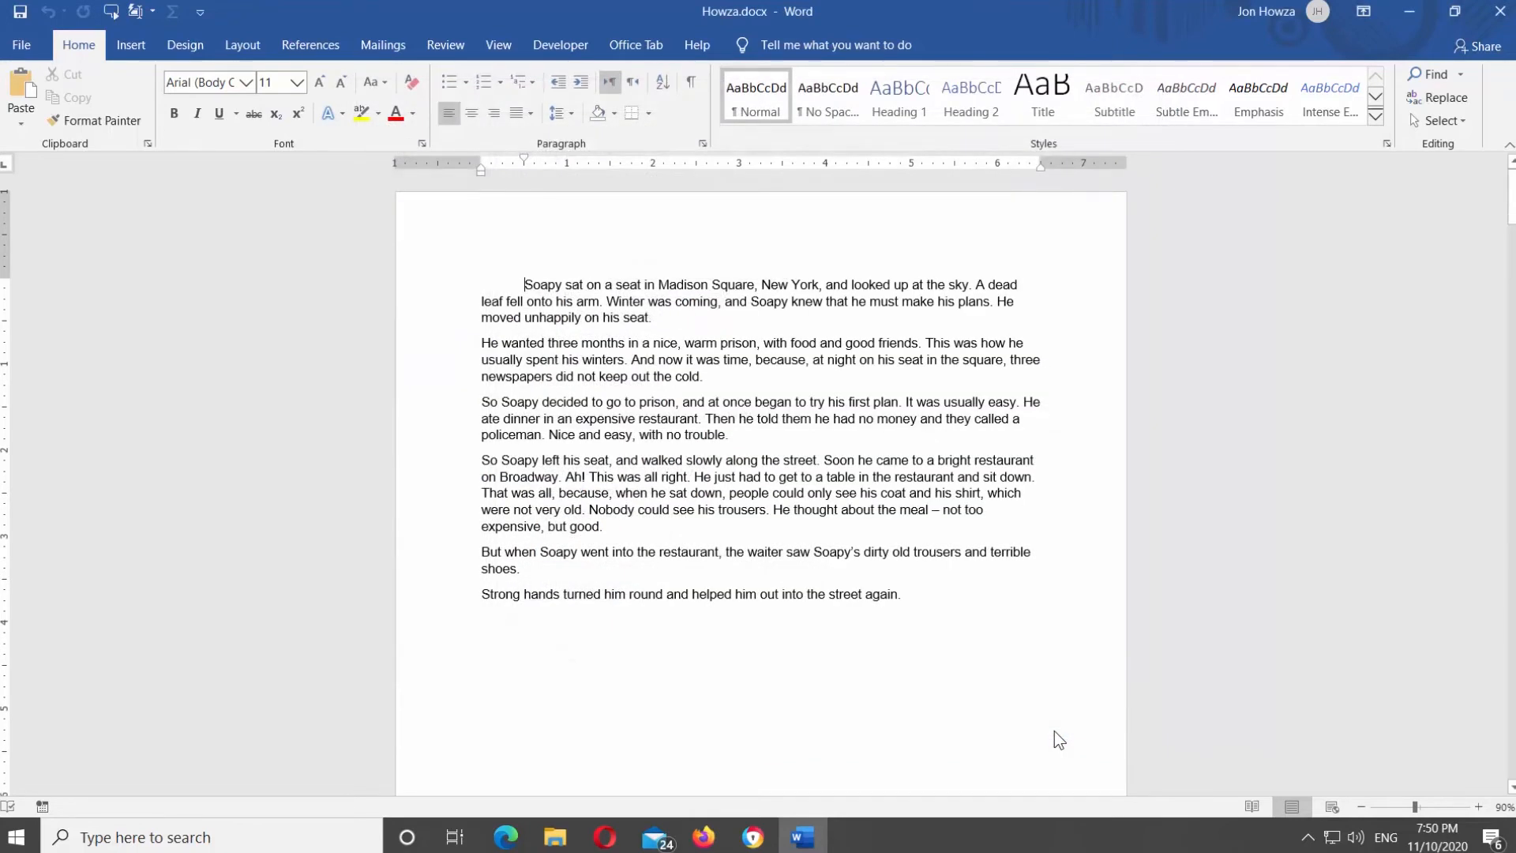
Run Spelling & Grammar from Review to get Readability Statistics: 1,654 words, Flesch Reading Ease 92.9.
{"action": "left_click", "coordinate": [445, 45]}
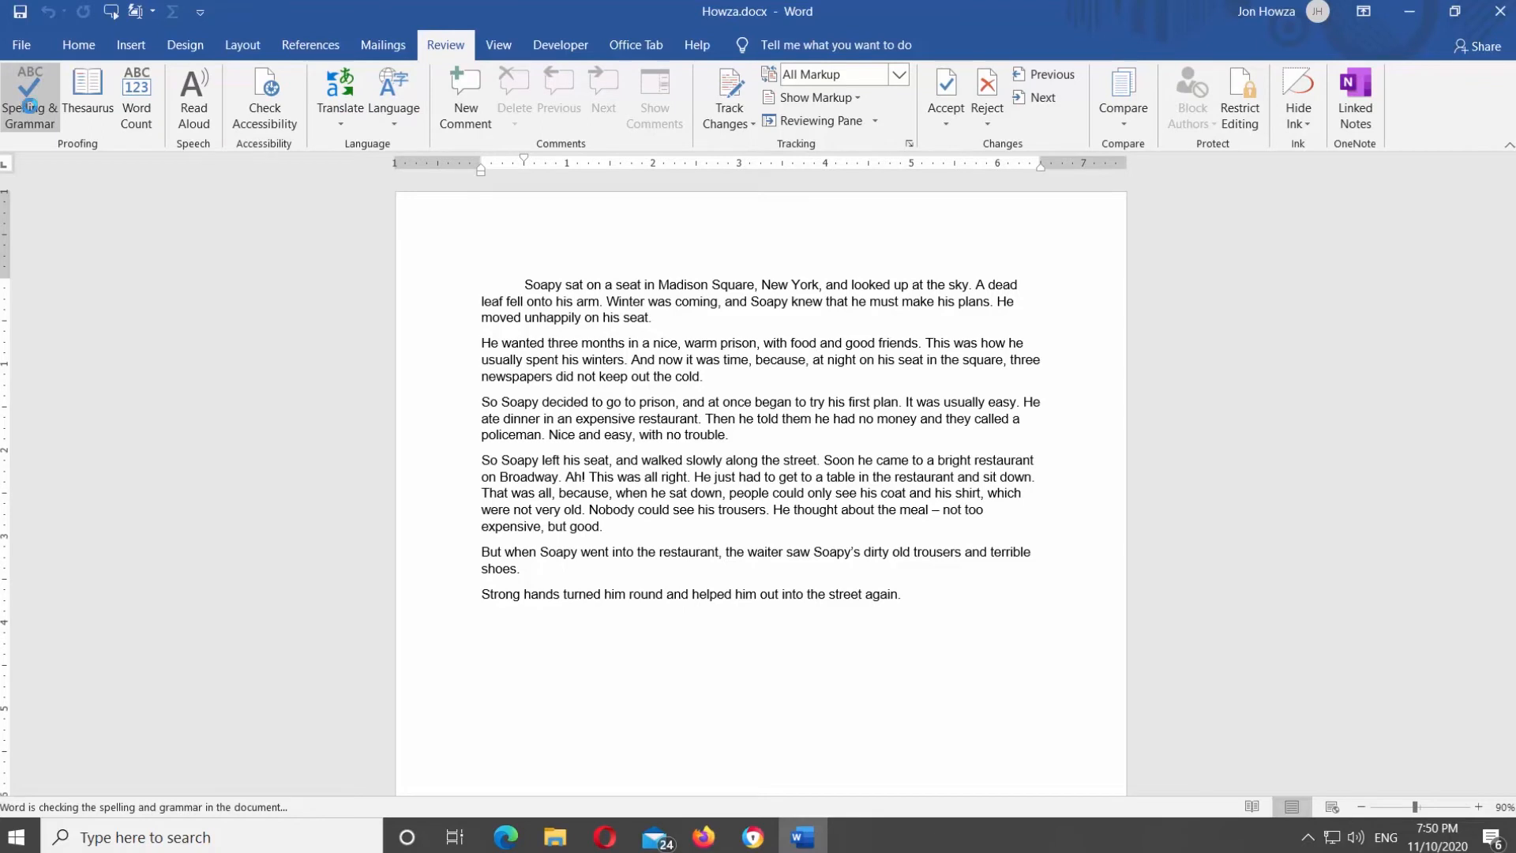
{"action": "left_click", "coordinate": [28, 89]}
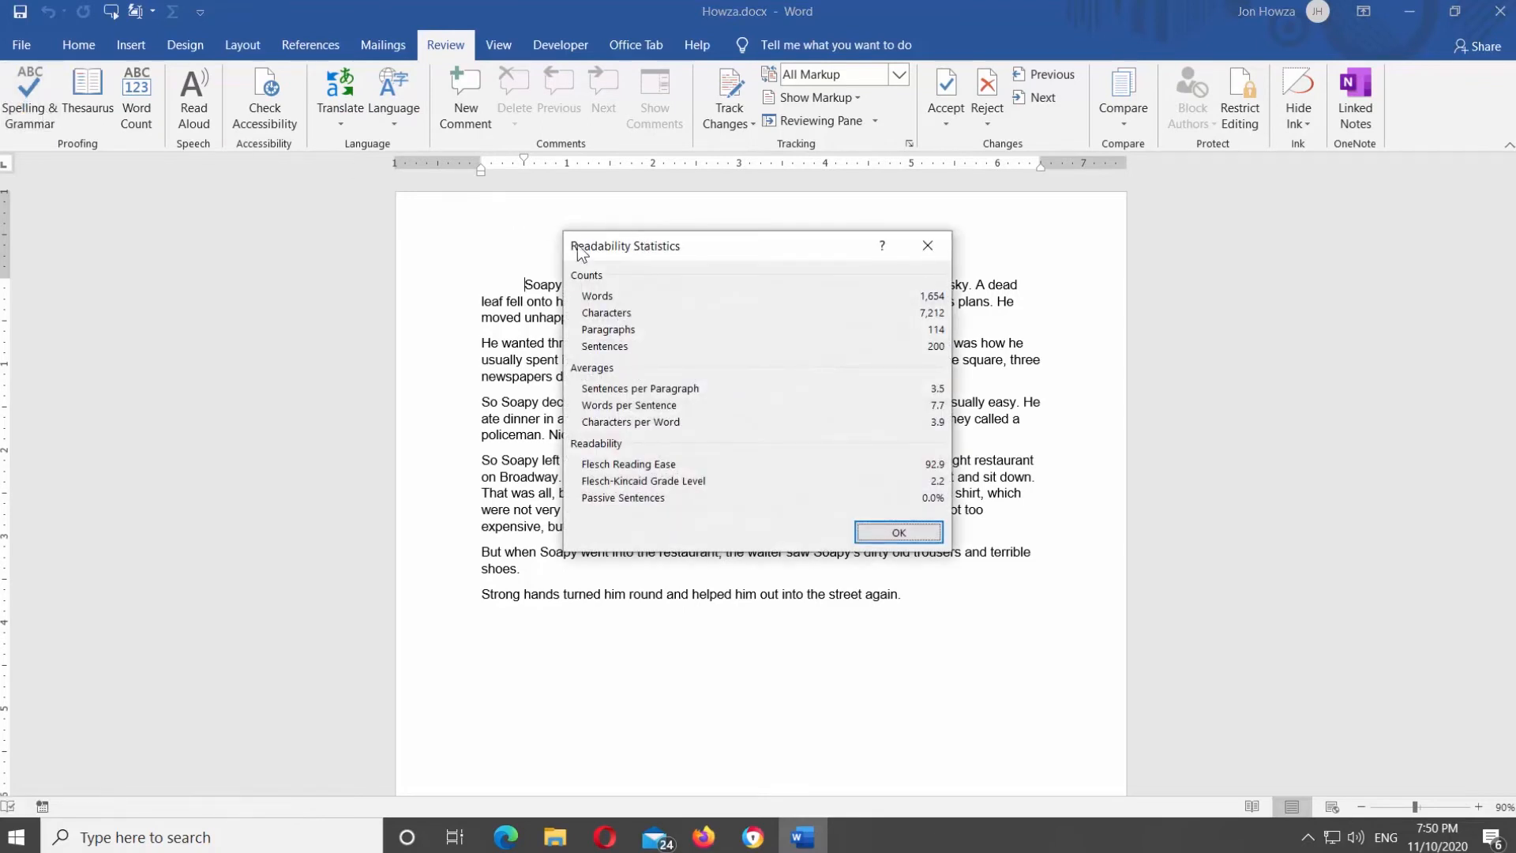
{"action": "mouse_move", "coordinate": [916, 303]}
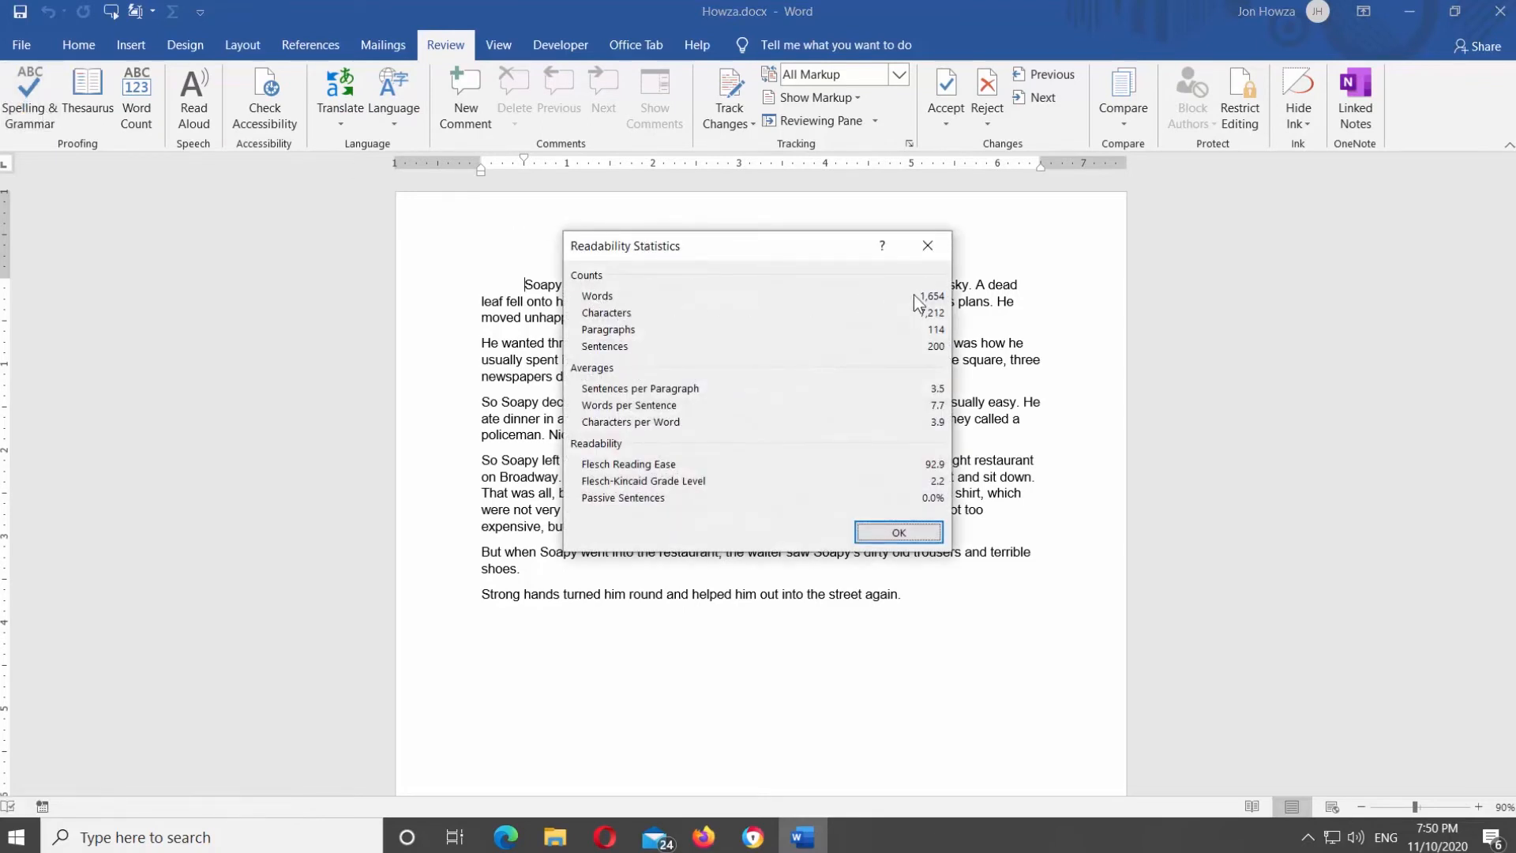
{"action": "mouse_move", "coordinate": [652, 375]}
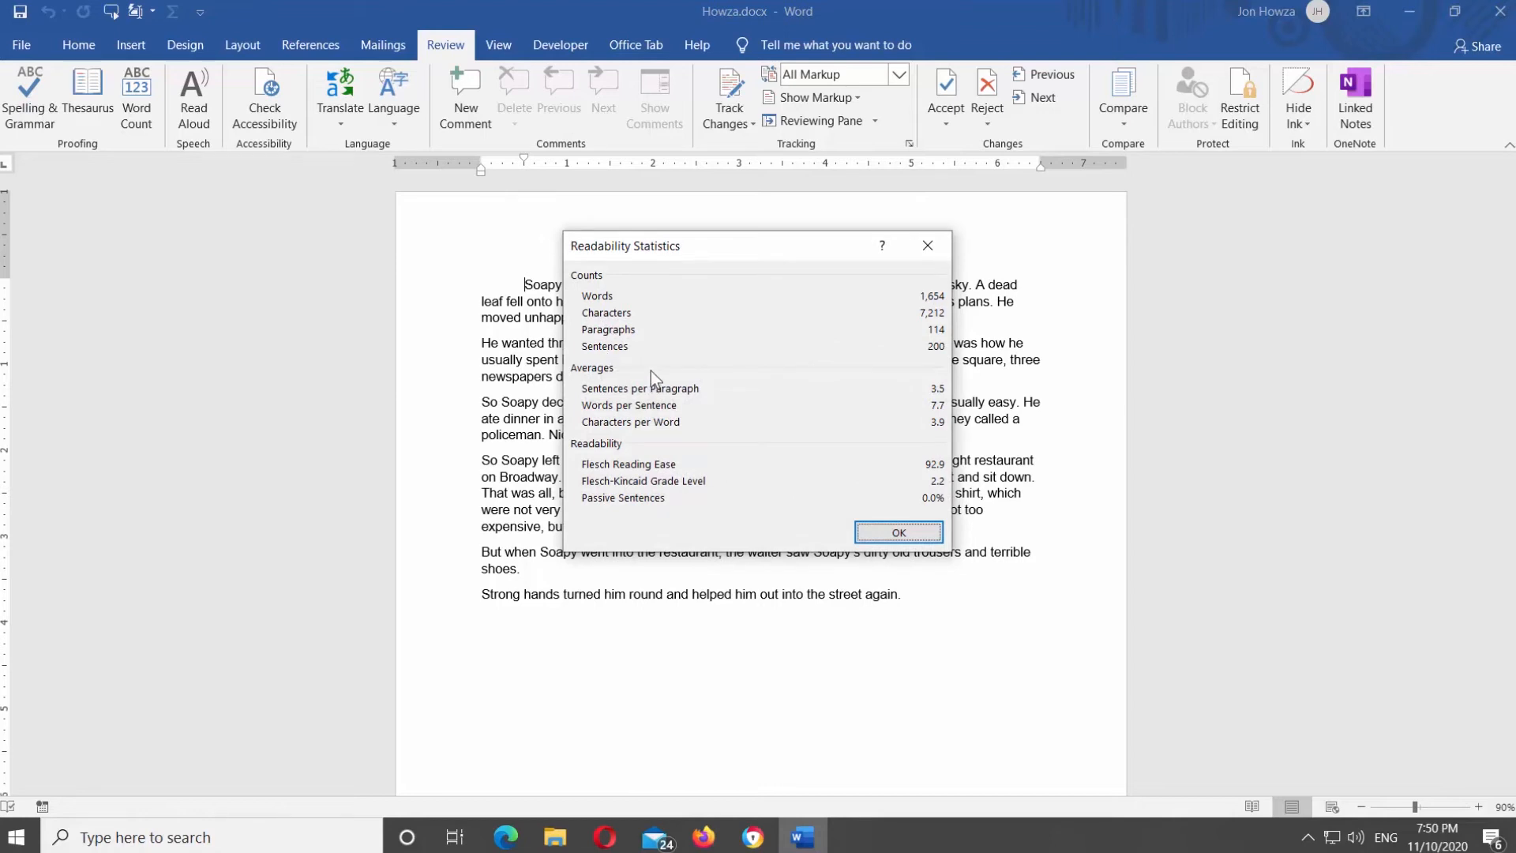
Dismiss the Readability Statistics window and return to Word Options.
{"action": "left_click", "coordinate": [899, 532]}
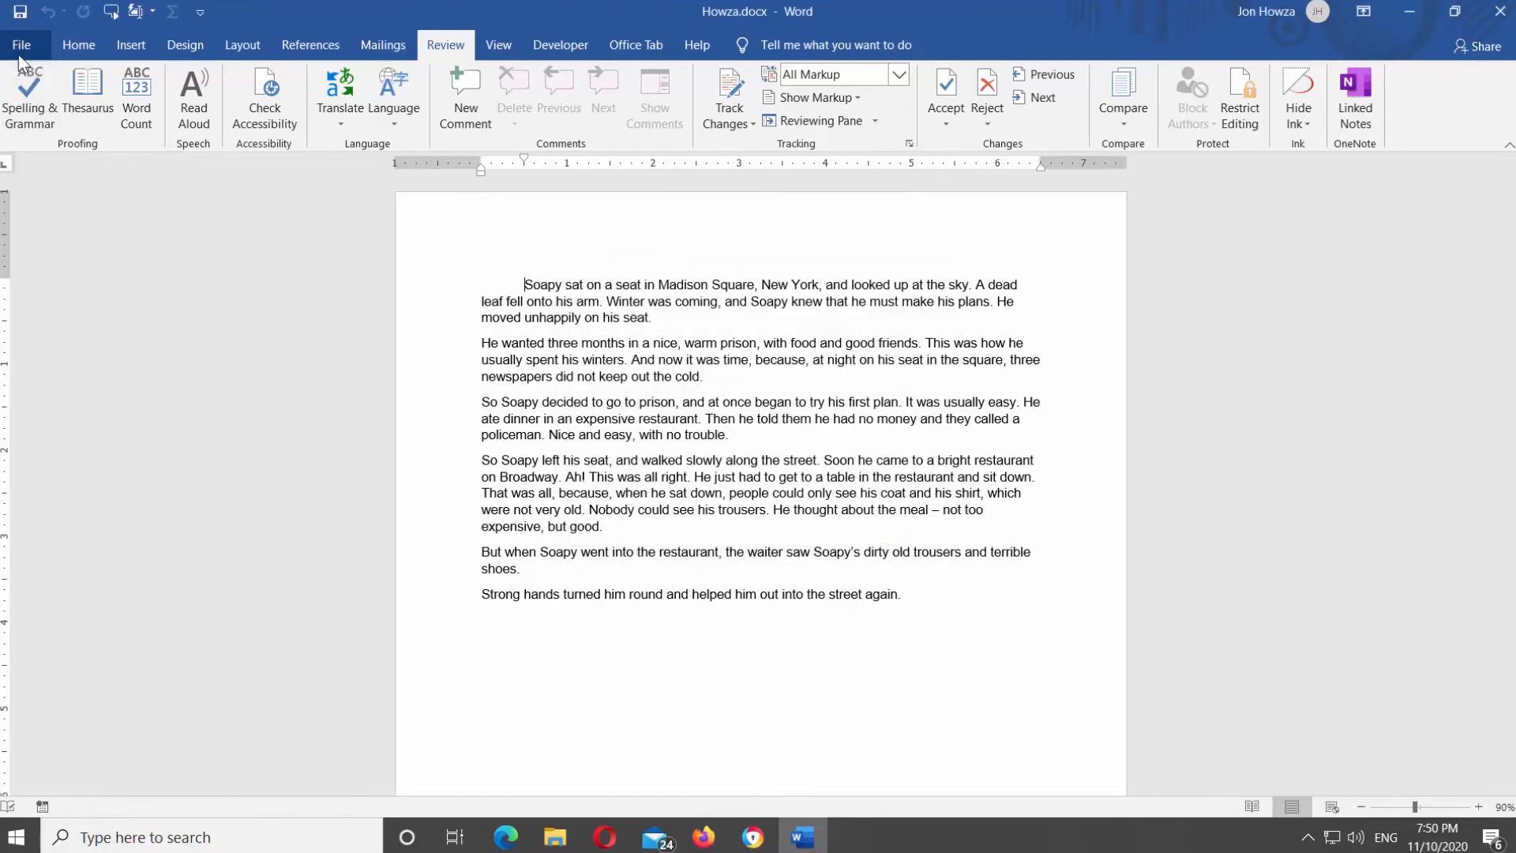
{"action": "left_click", "coordinate": [28, 44]}
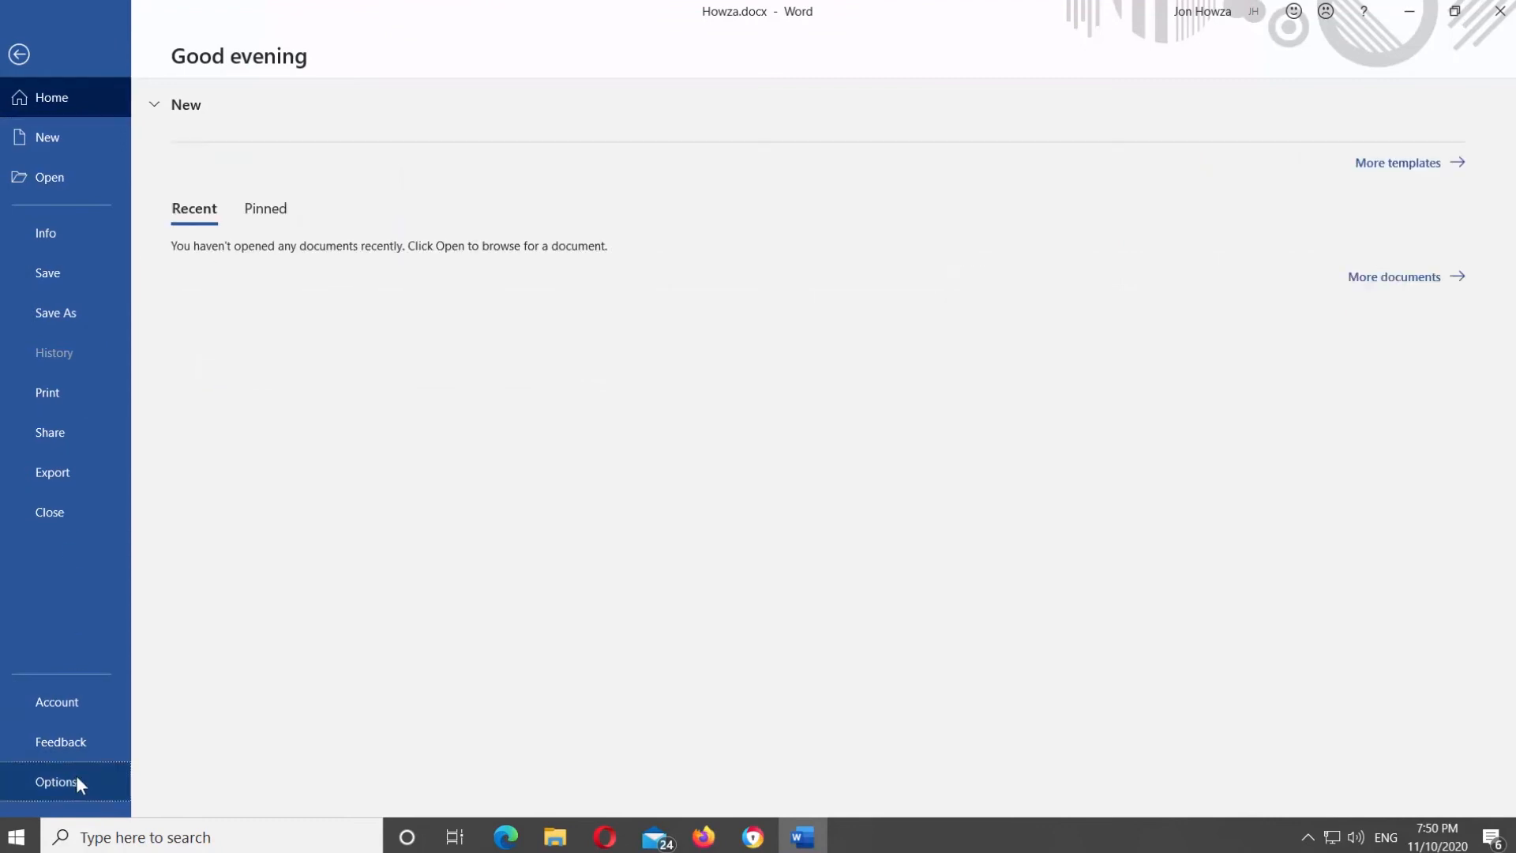
{"action": "left_click", "coordinate": [56, 782]}
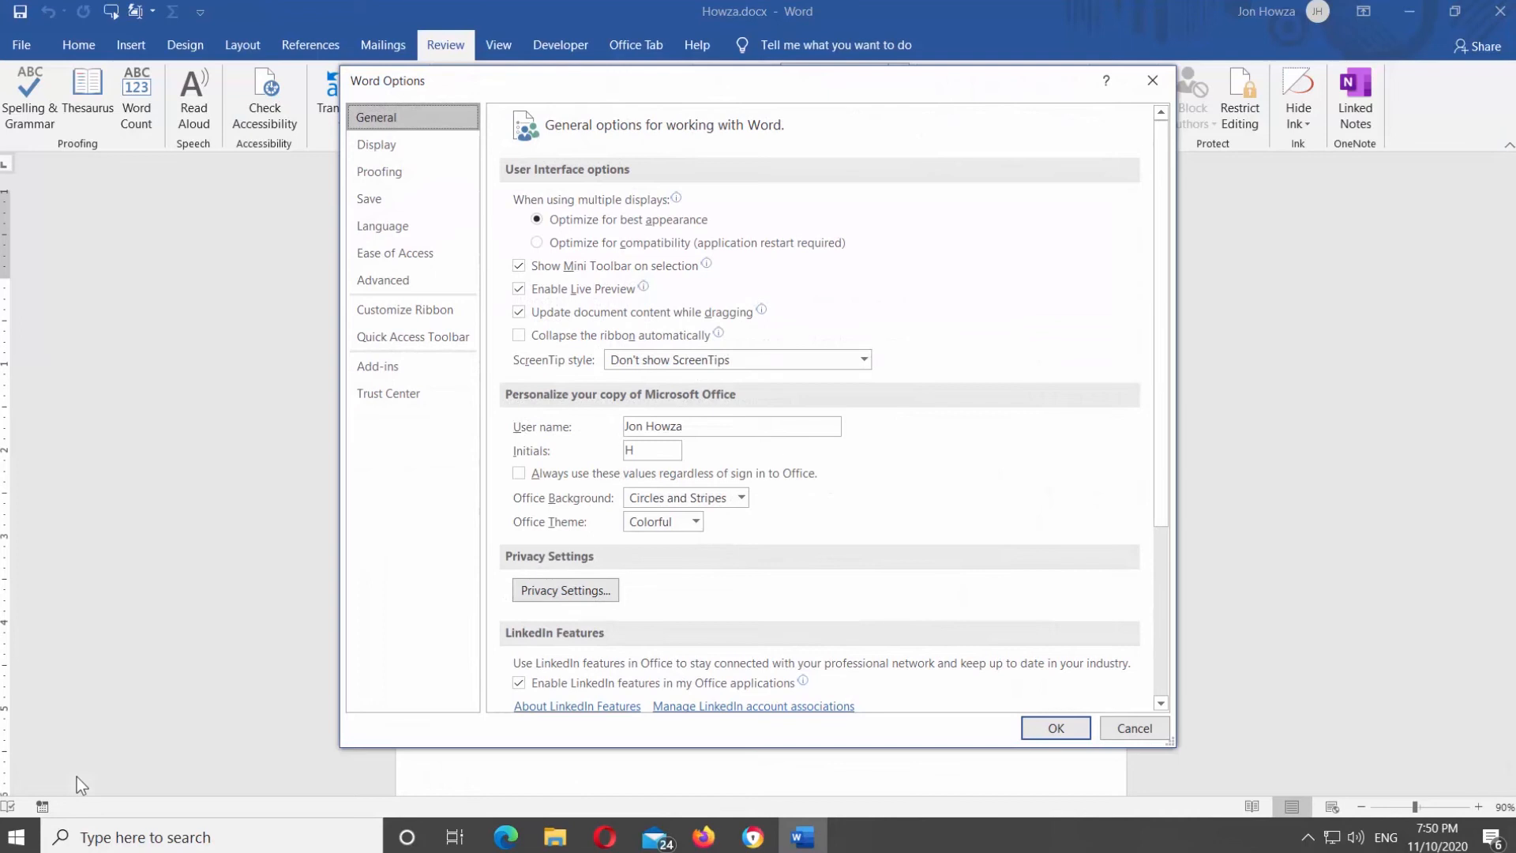
Turn 'Show readability statistics' back off in the Proofing options and confirm with OK.
{"action": "left_click", "coordinate": [379, 171]}
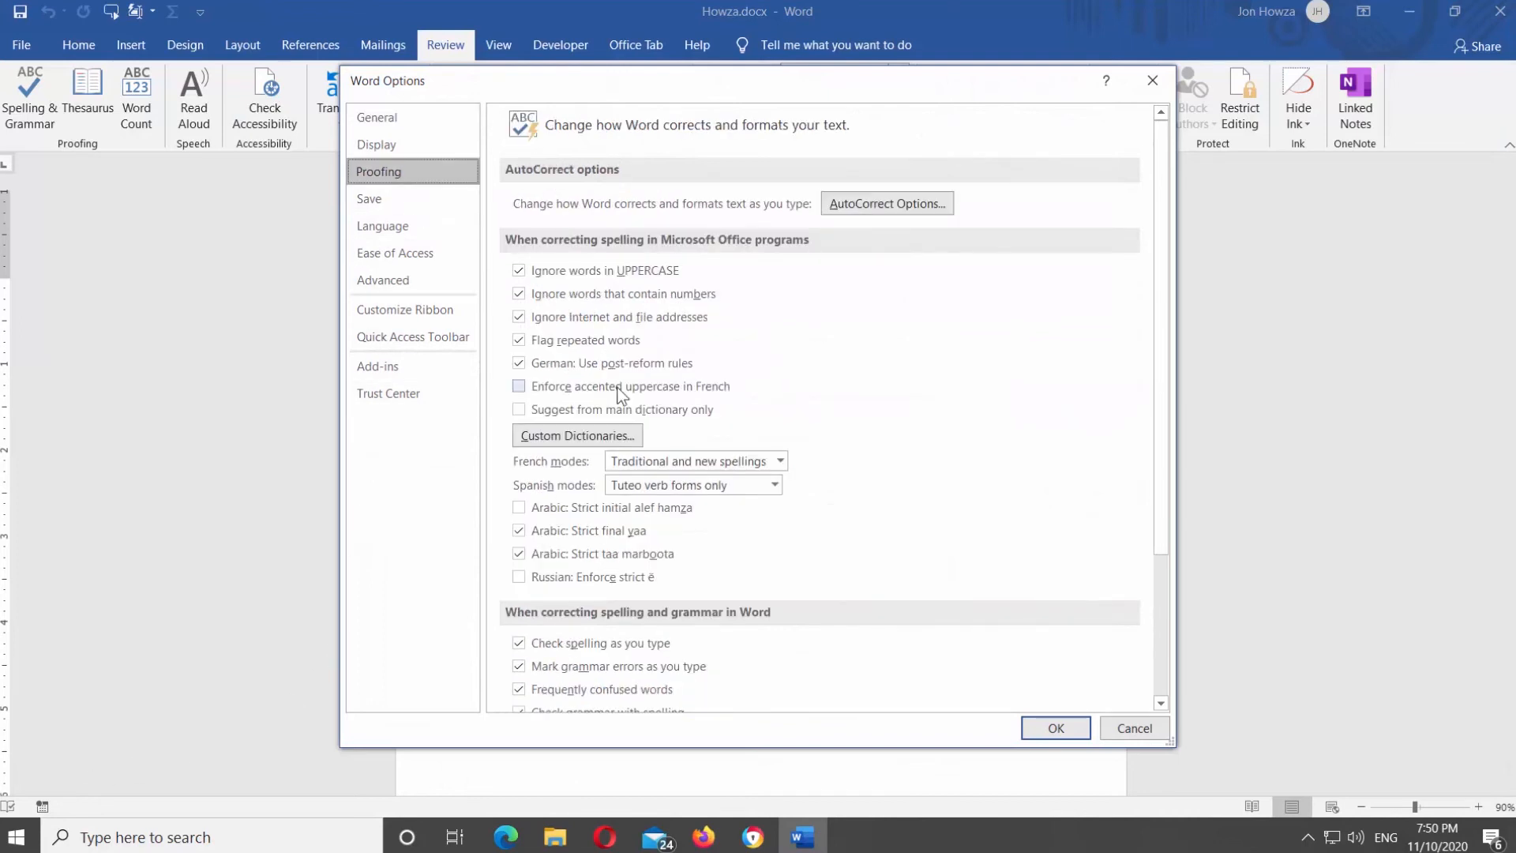
{"action": "scroll", "scroll_direction": "down", "scroll_amount": 3}
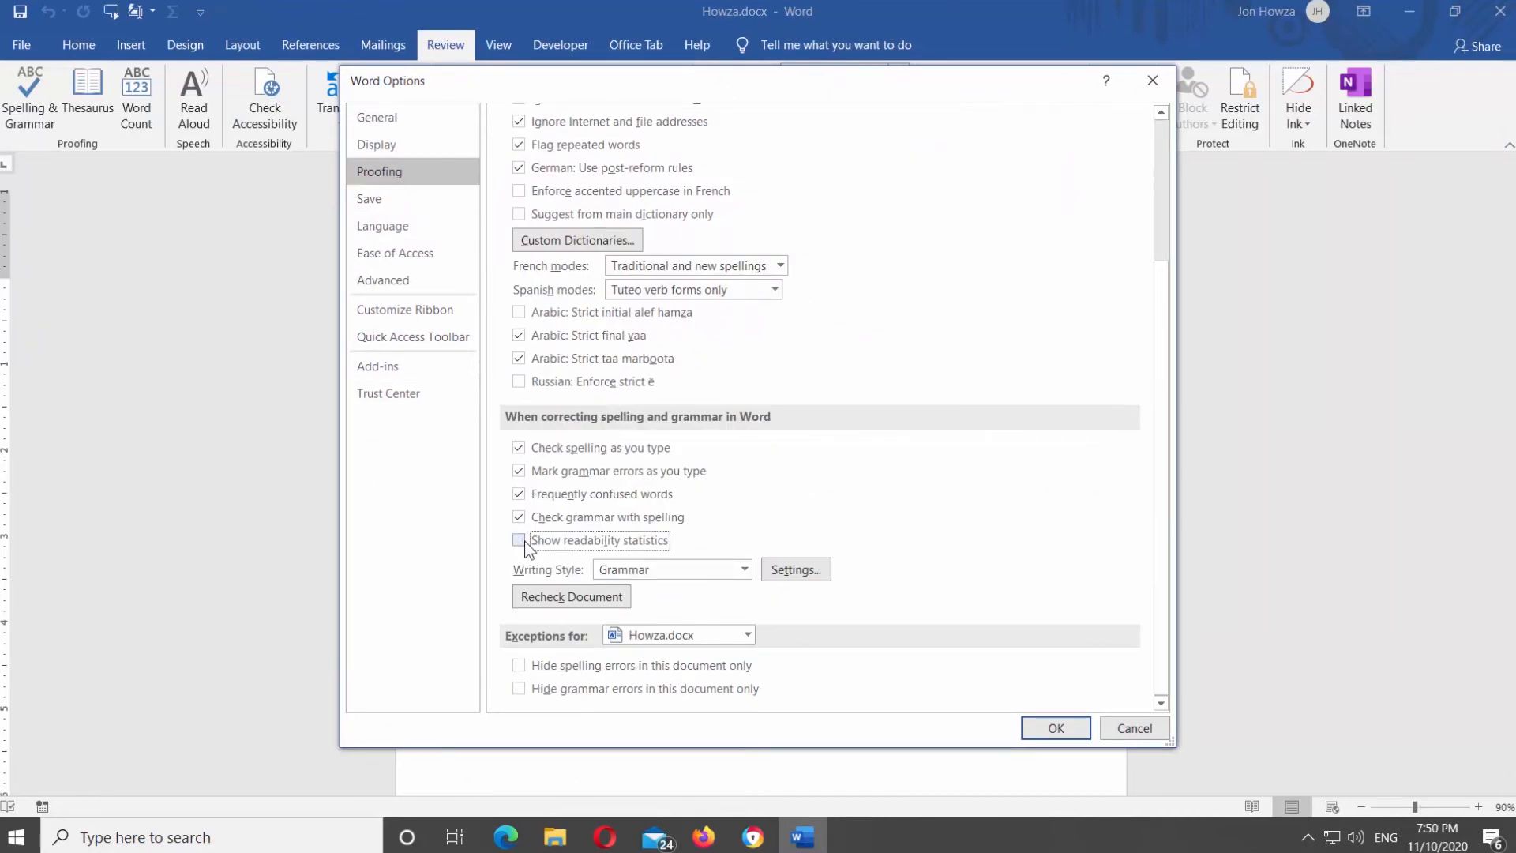
{"action": "left_click", "coordinate": [1056, 728]}
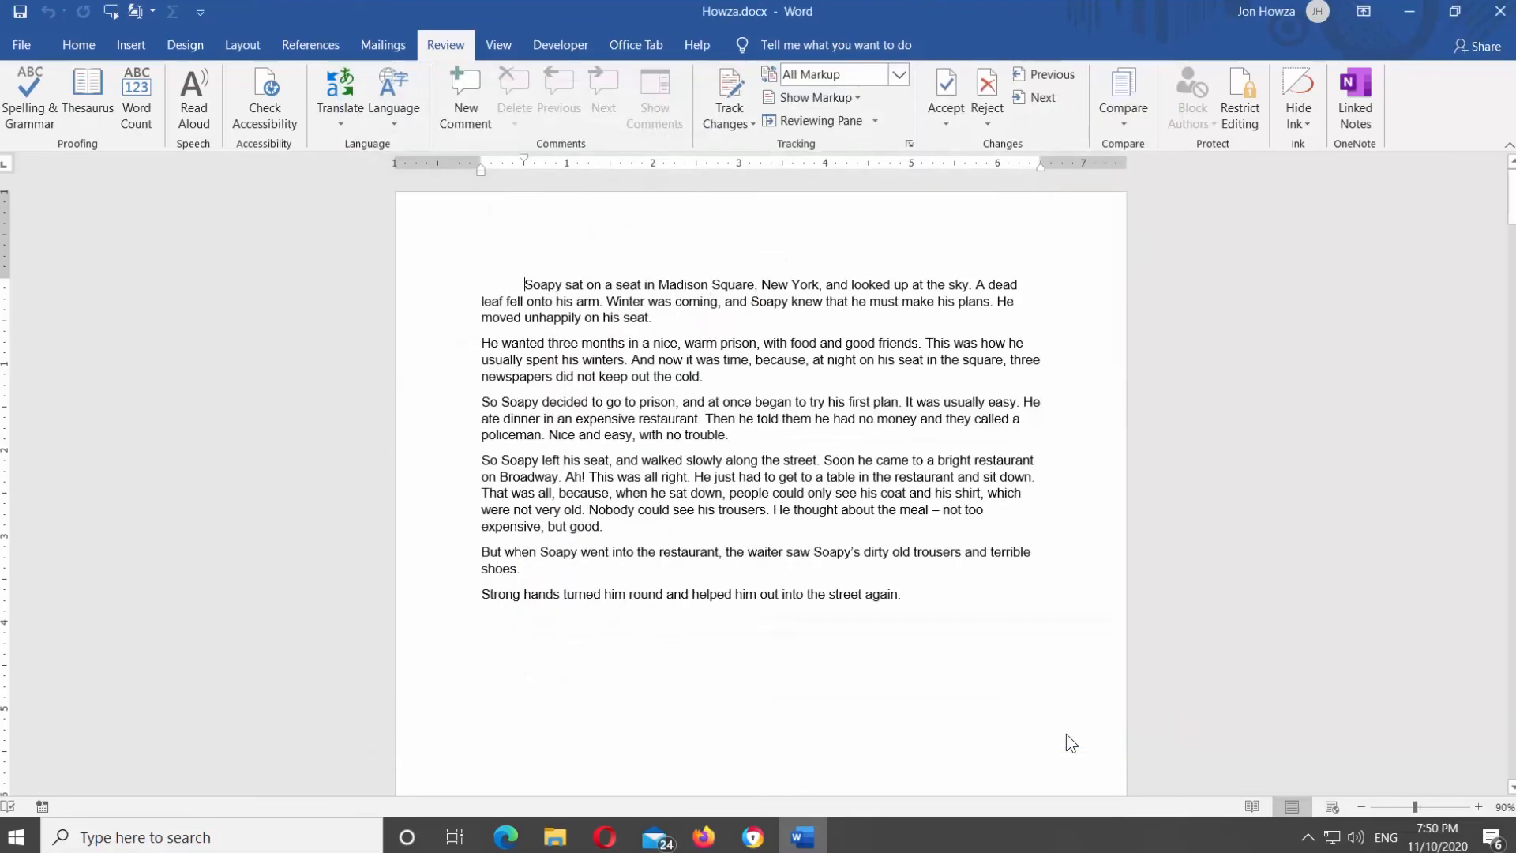